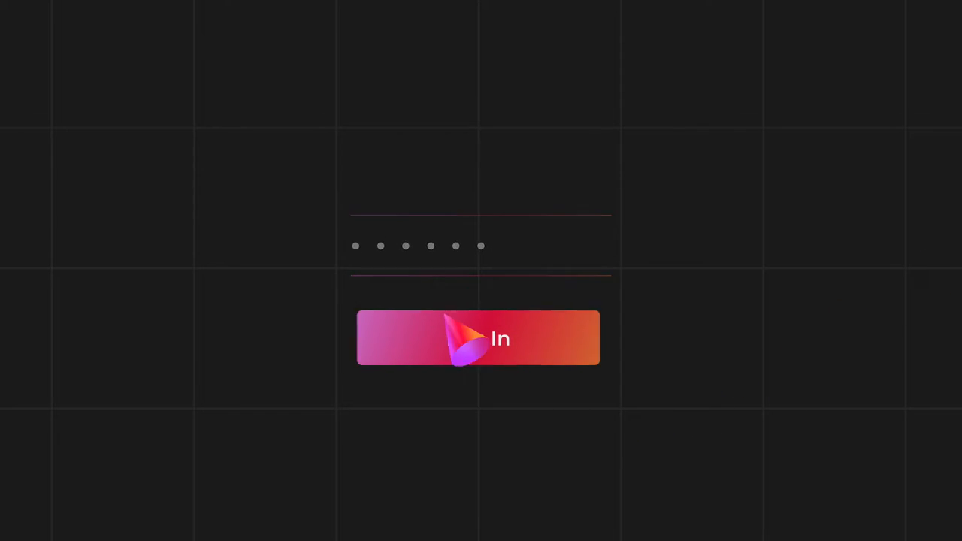
Submit the password to sign in and let the loading animation play through
{"action": "left_click", "coordinate": [478, 337]}
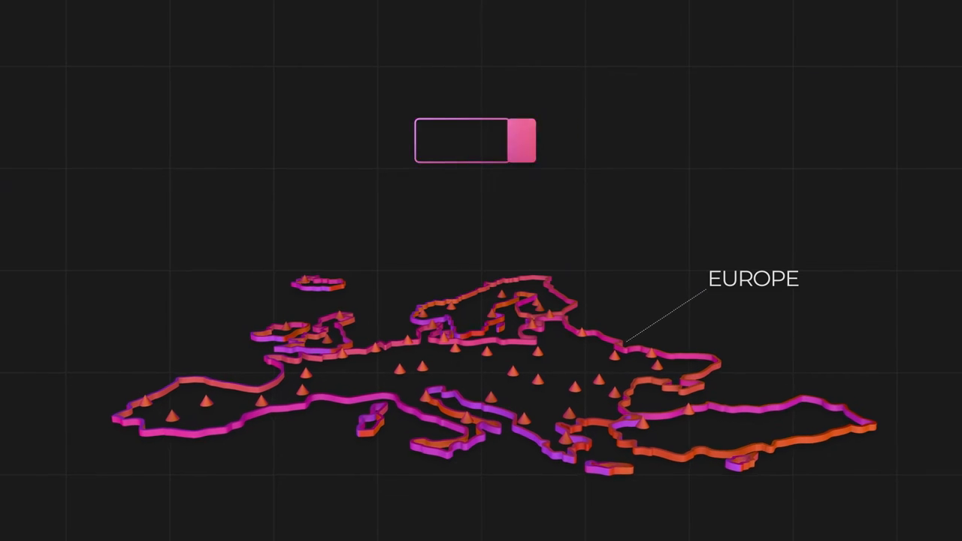
Search the catalogue for 'elegant sofa' and start a new project
{"action": "type", "text": "elegant sofa"}
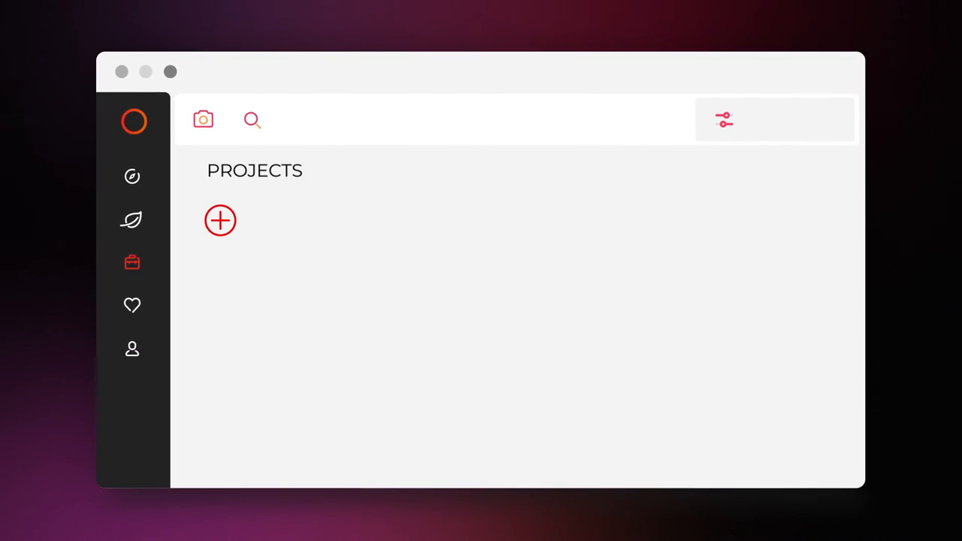
{"action": "left_click", "coordinate": [220, 220]}
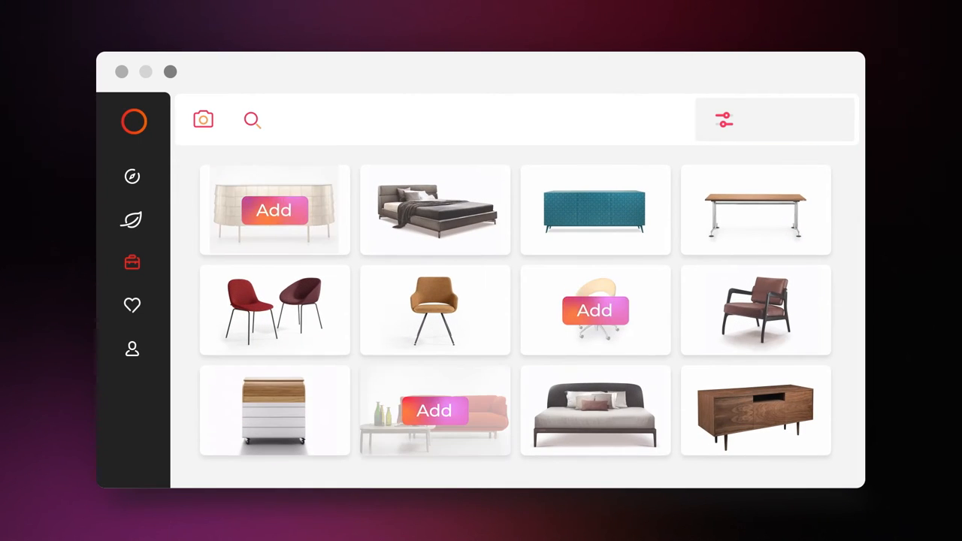
Add another furniture piece, scroll the chair results, and show alternatives for a chair
{"action": "left_click", "coordinate": [723, 119]}
{"action": "type", "text": "modern office chair"}
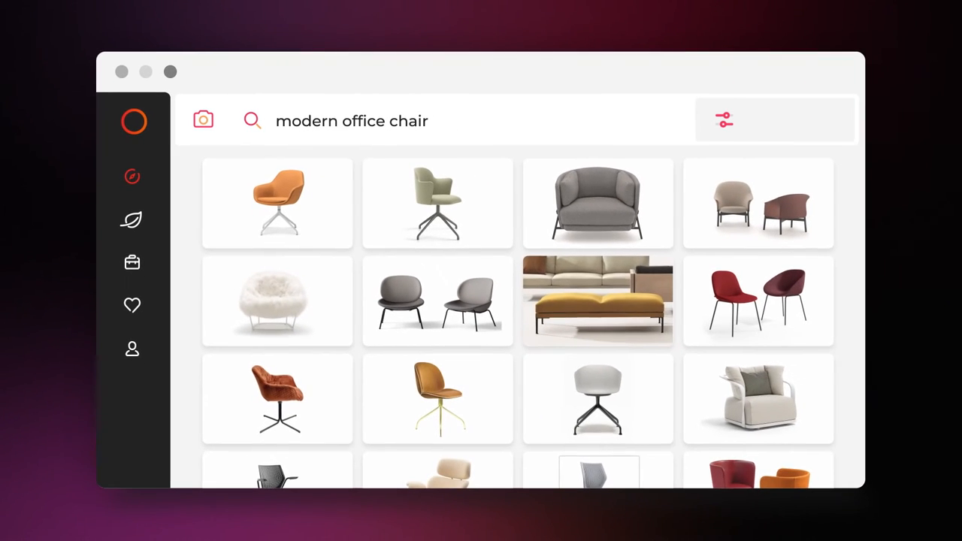
{"action": "scroll", "scroll_direction": "down", "scroll_amount": 3}
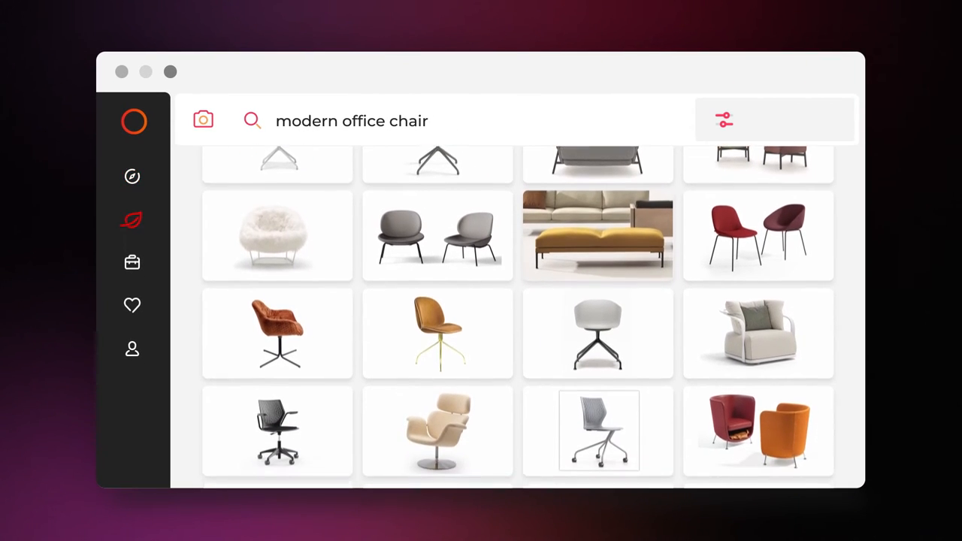
{"action": "scroll", "scroll_direction": "down", "scroll_amount": 3}
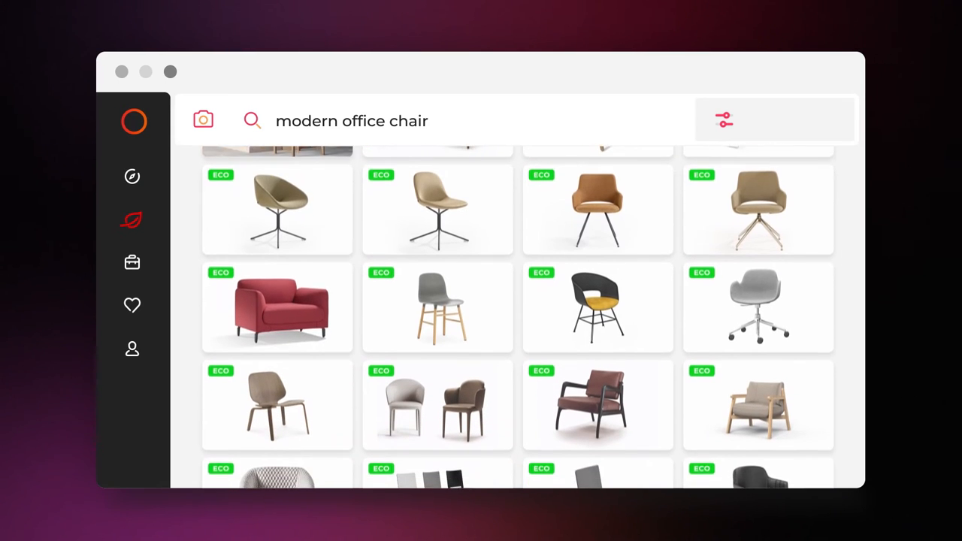
{"action": "scroll", "scroll_direction": "down", "scroll_amount": 3}
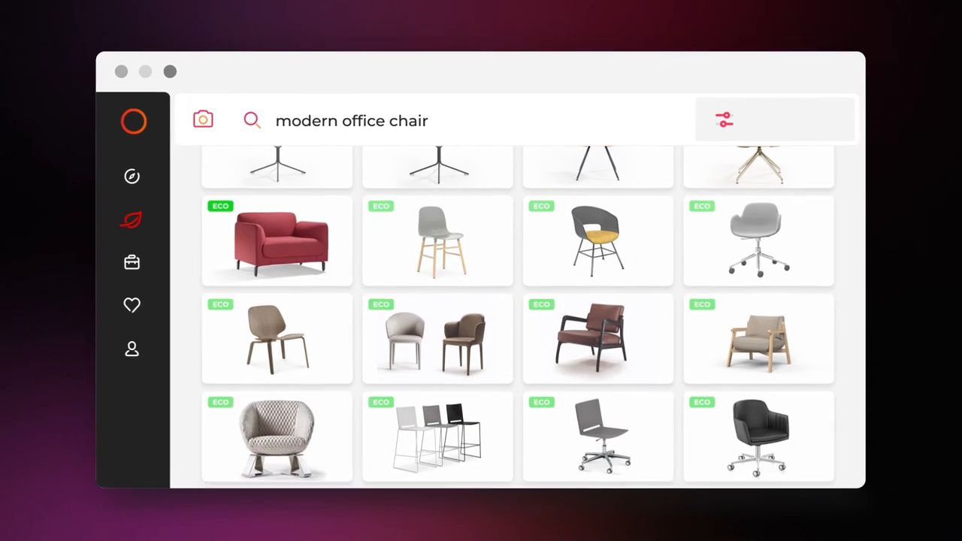
{"action": "left_click", "coordinate": [276, 241]}
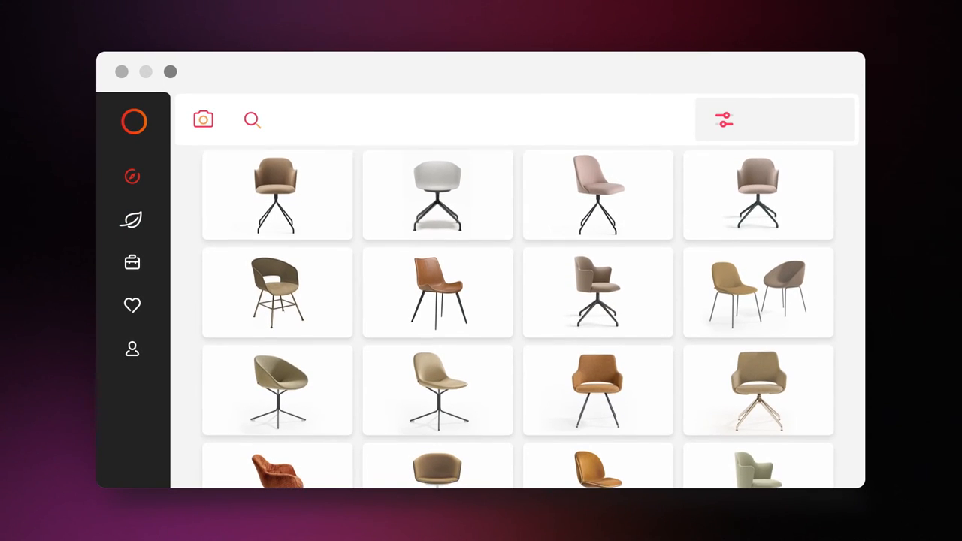
Open the Project Overview with each product's price, quantity and total, including four stackable chairs
{"action": "left_click", "coordinate": [132, 262]}
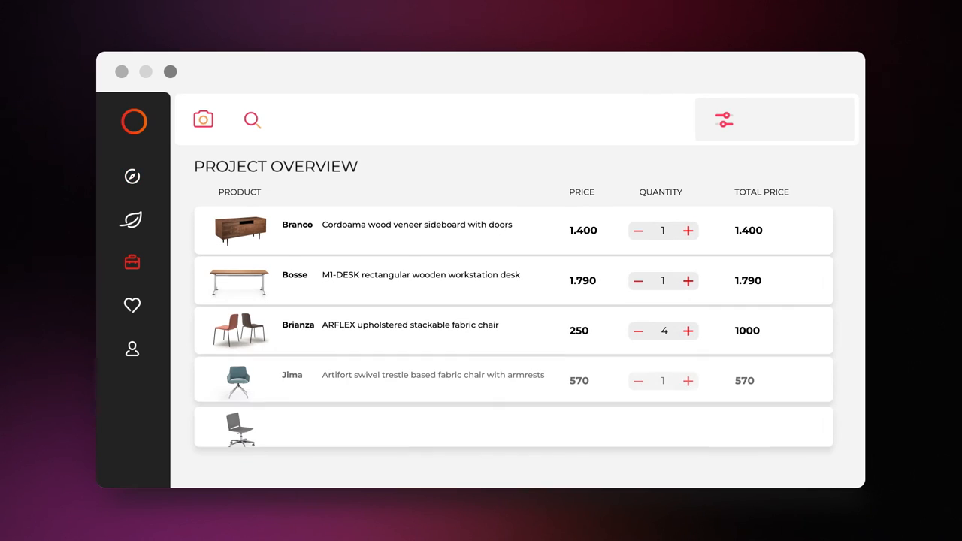